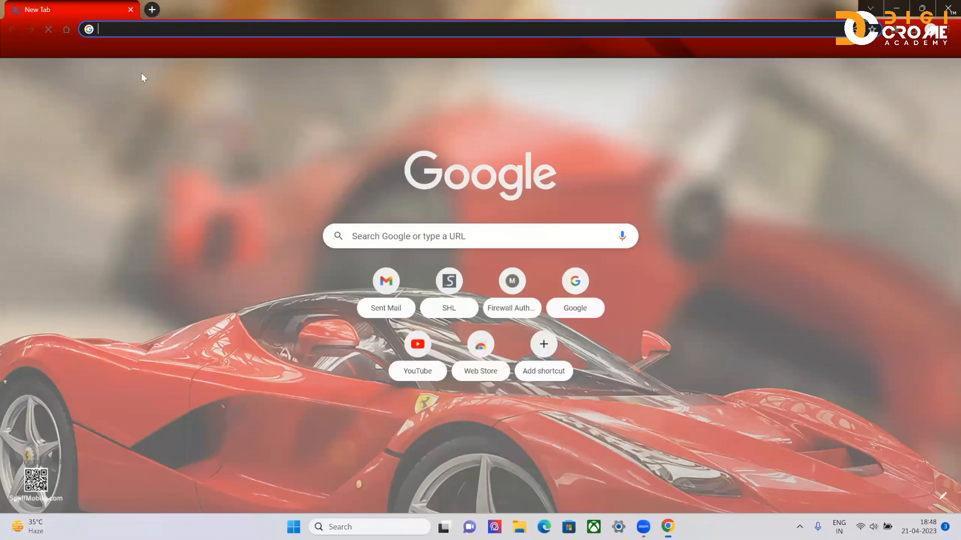
Search 'Download anaconda navigator' and download the Windows installer from Anaconda's Free Download page.
{"action": "type", "text": "Download anaconda navigator"}
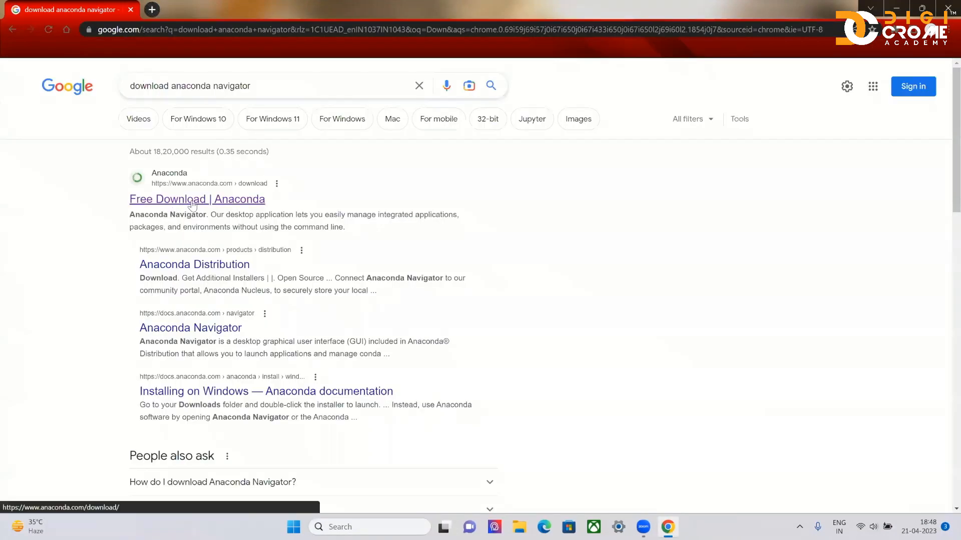
{"action": "left_click", "coordinate": [197, 199]}
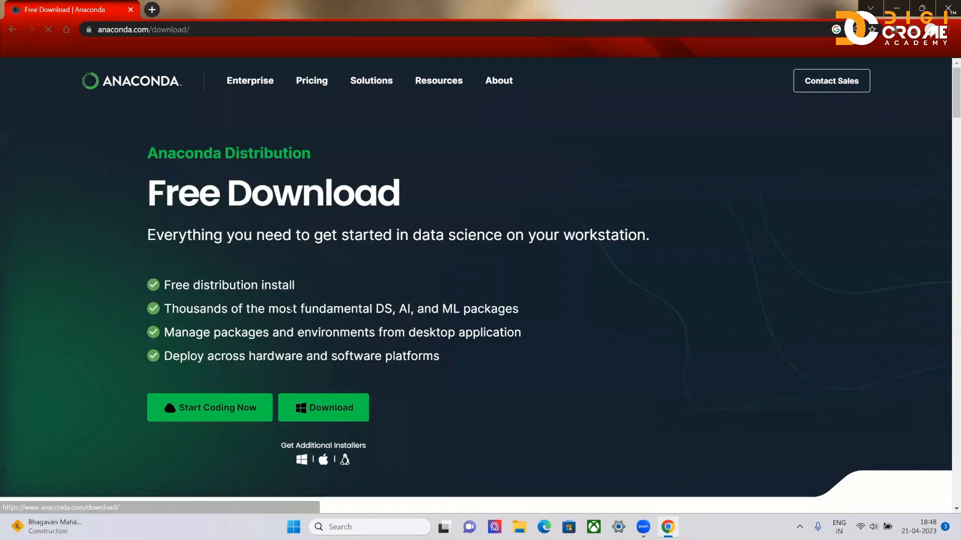
{"action": "left_click", "coordinate": [323, 407]}
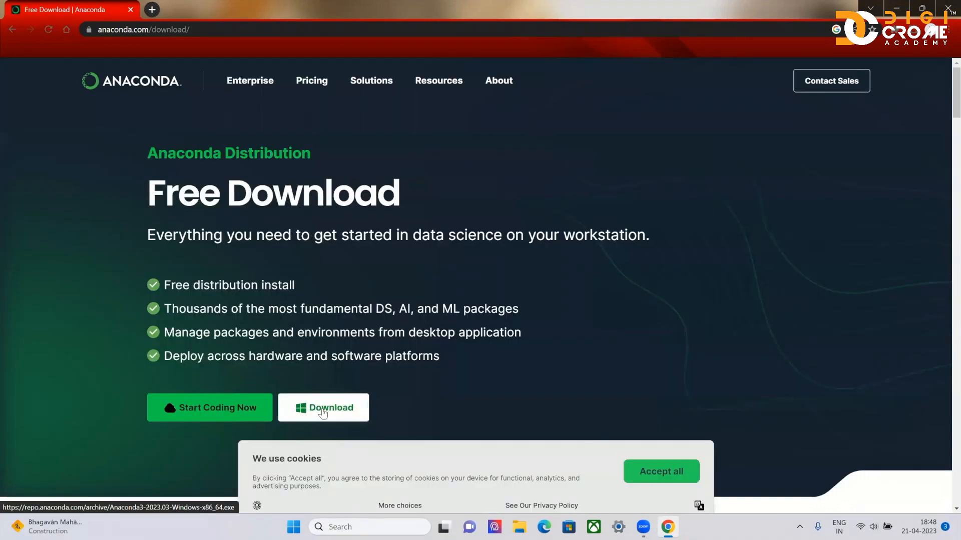
{"action": "left_click", "coordinate": [323, 407]}
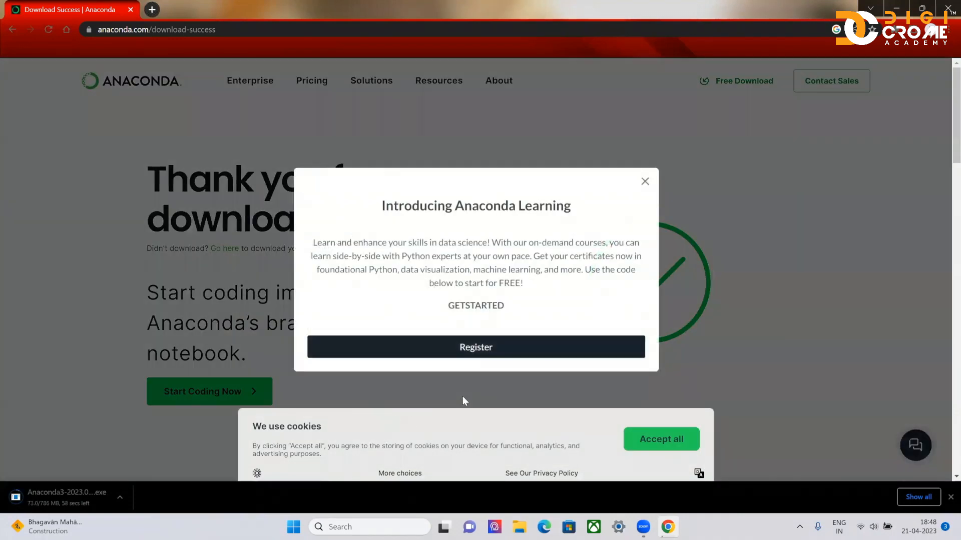
{"action": "mouse_move", "coordinate": [148, 453]}
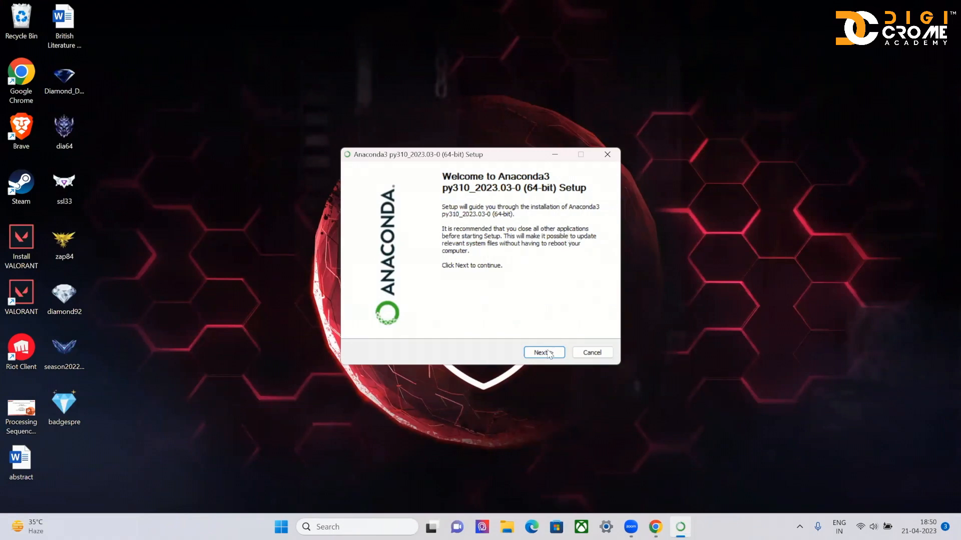
Run the Anaconda3 installer for Just Me with default options, through to Finish.
{"action": "left_click", "coordinate": [543, 353]}
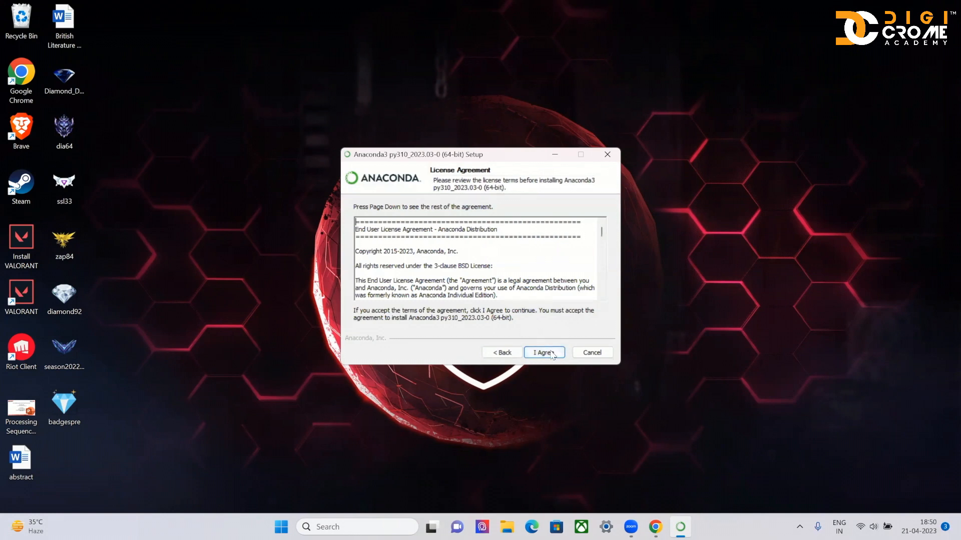
{"action": "left_click", "coordinate": [542, 353]}
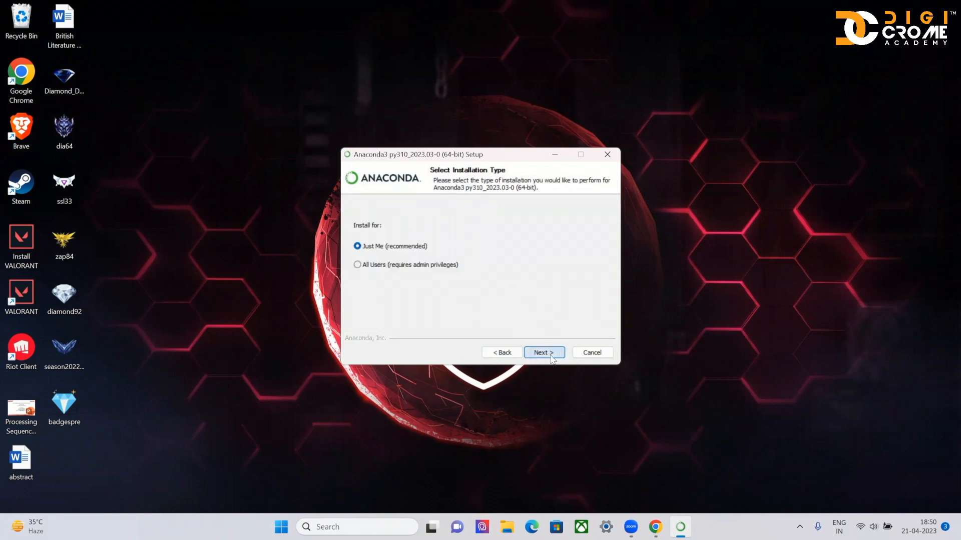
{"action": "left_click", "coordinate": [543, 352]}
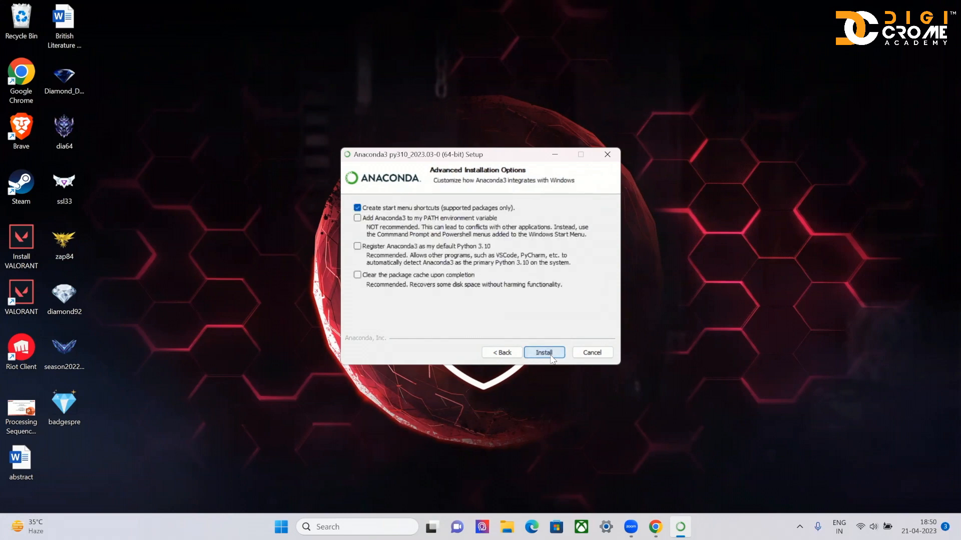
{"action": "left_click", "coordinate": [543, 352]}
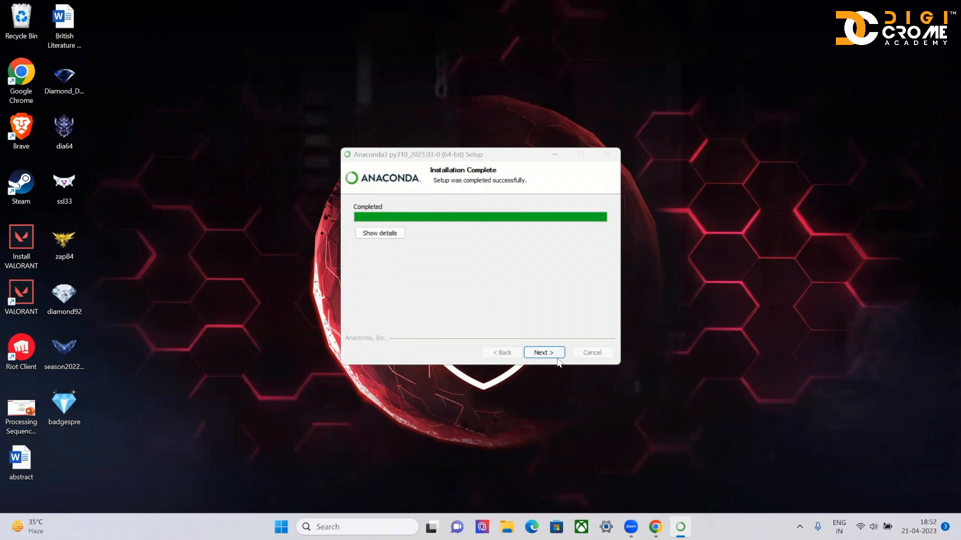
{"action": "left_click", "coordinate": [543, 352]}
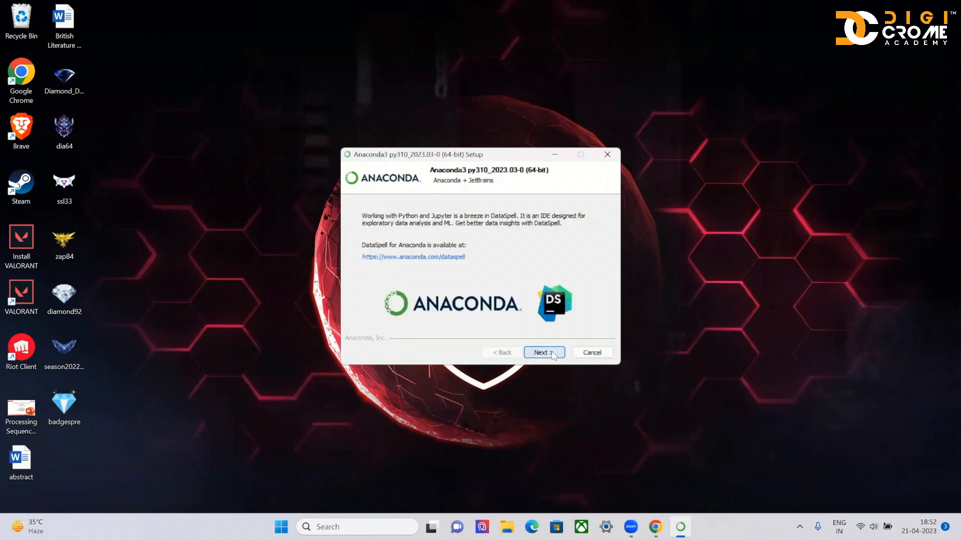
{"action": "left_click", "coordinate": [543, 352]}
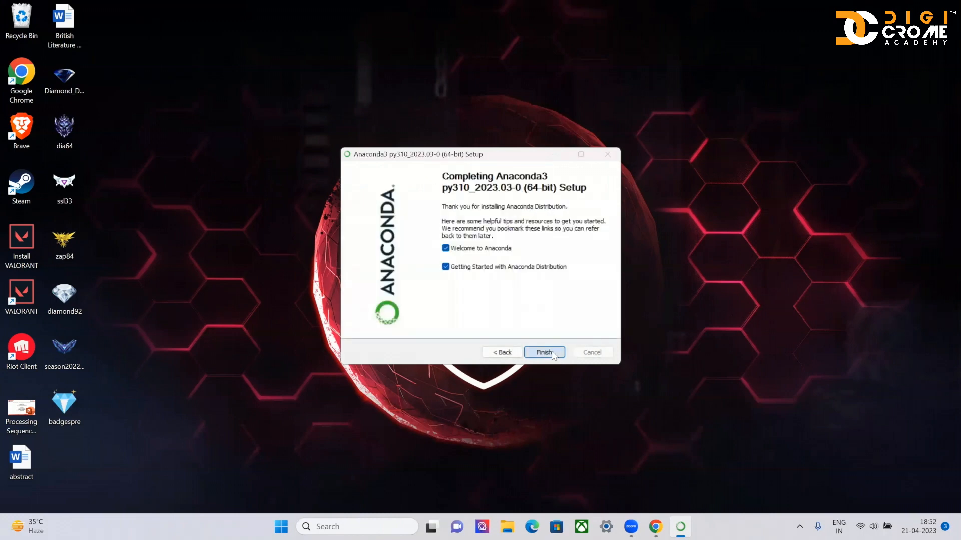
{"action": "left_click", "coordinate": [543, 352]}
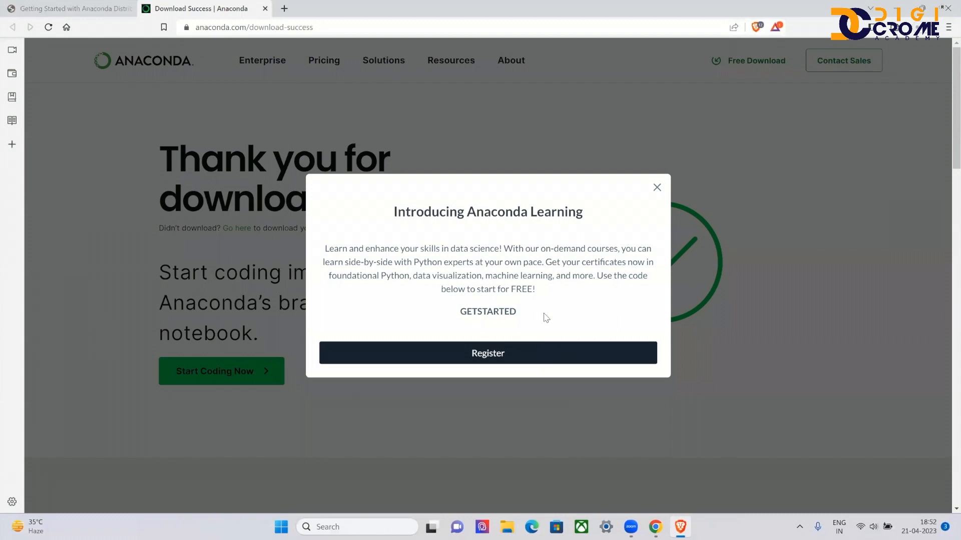
{"action": "mouse_move", "coordinate": [506, 262]}
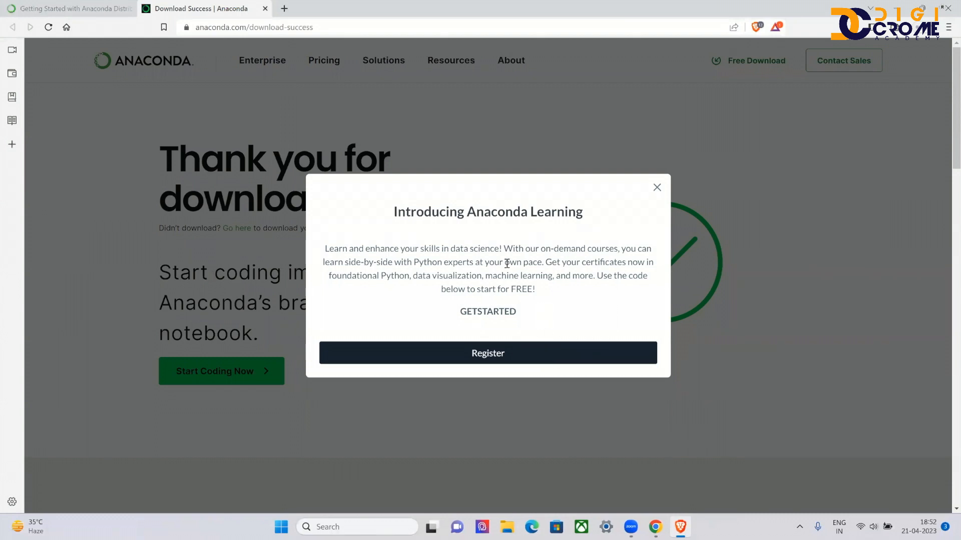
{"action": "mouse_move", "coordinate": [290, 81]}
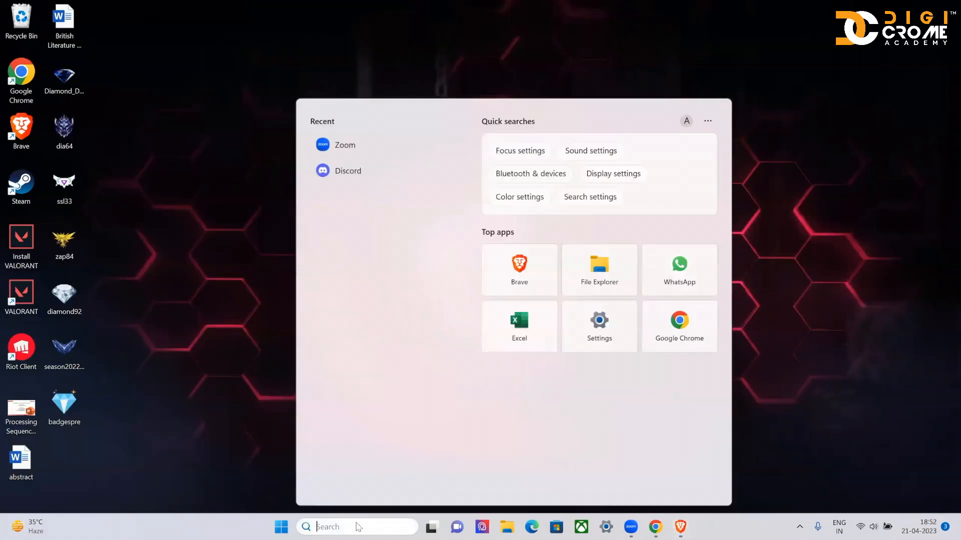
Find Anaconda Navigator in Windows Search and launch it, letting it initialize.
{"action": "type", "text": "Anaconda Navigator"}
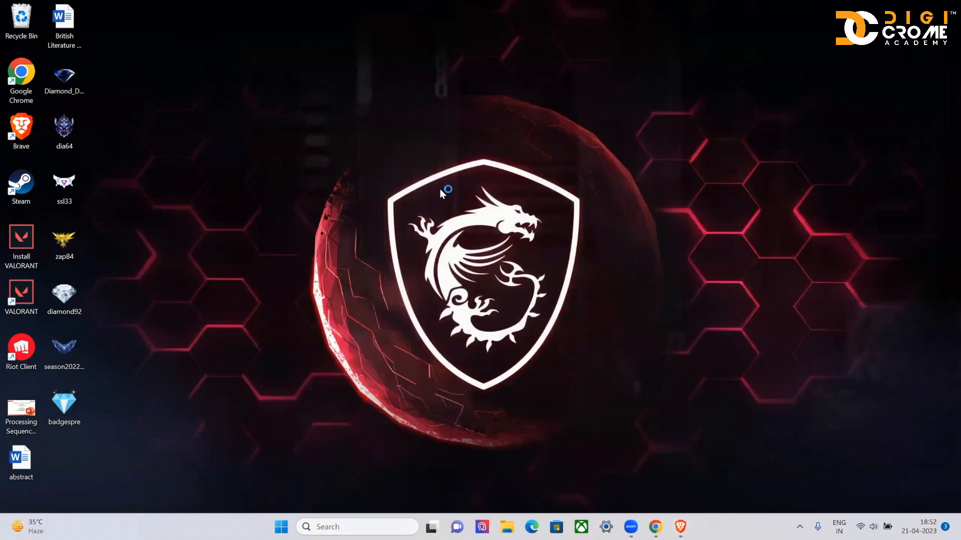
{"action": "left_click", "coordinate": [691, 526]}
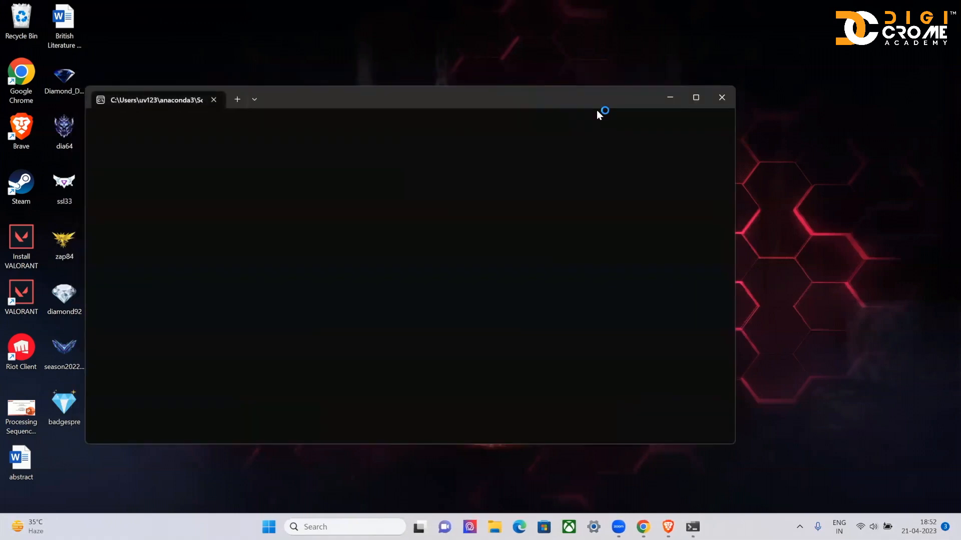
{"action": "left_click", "coordinate": [720, 98]}
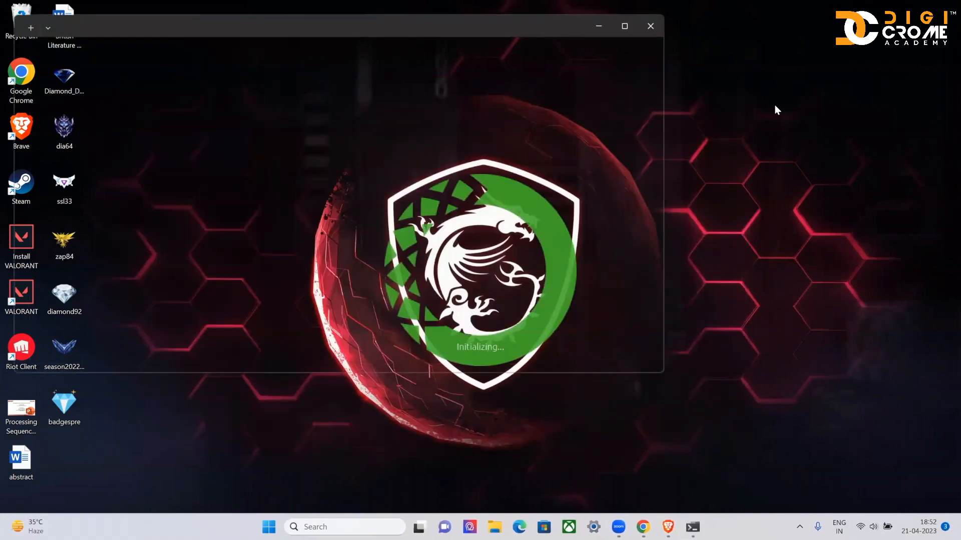
{"action": "mouse_move", "coordinate": [729, 100]}
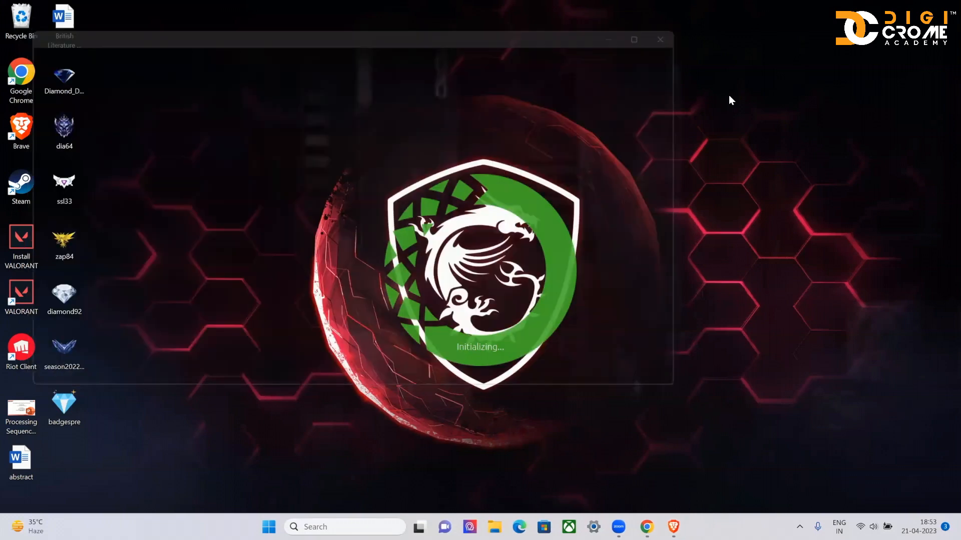
{"action": "left_click", "coordinate": [660, 39]}
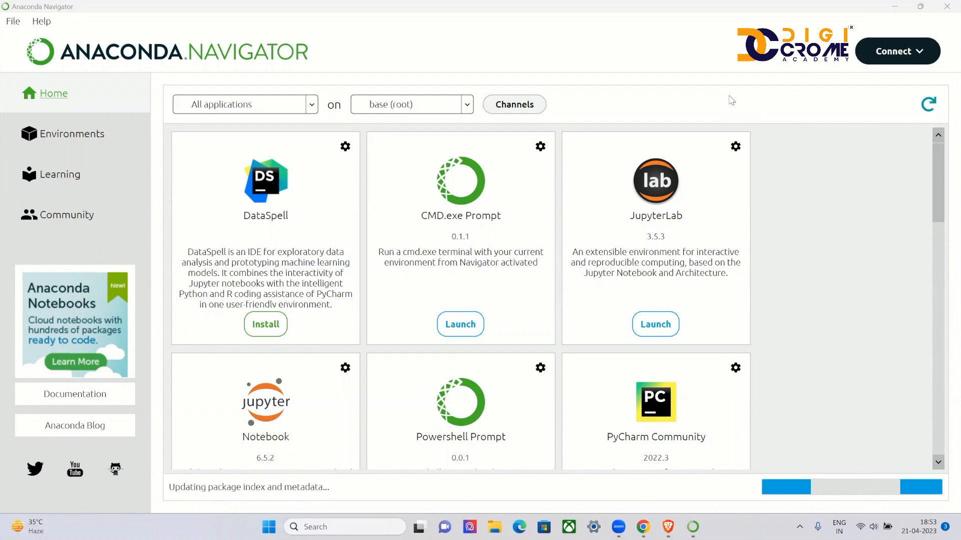
{"action": "mouse_move", "coordinate": [761, 205]}
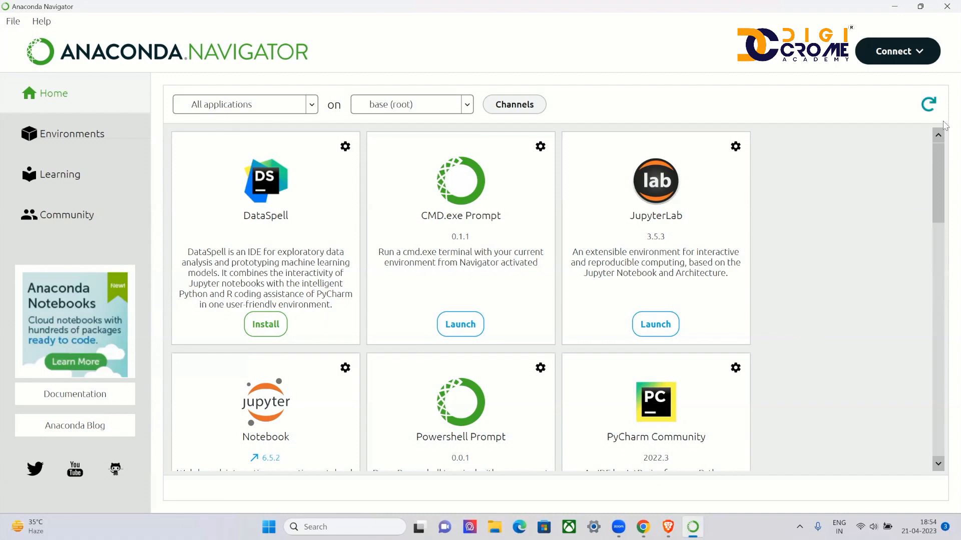
Launch the Jupyter Notebook tile from Anaconda Navigator's Home screen.
{"action": "scroll", "scroll_direction": "down", "scroll_amount": 3}
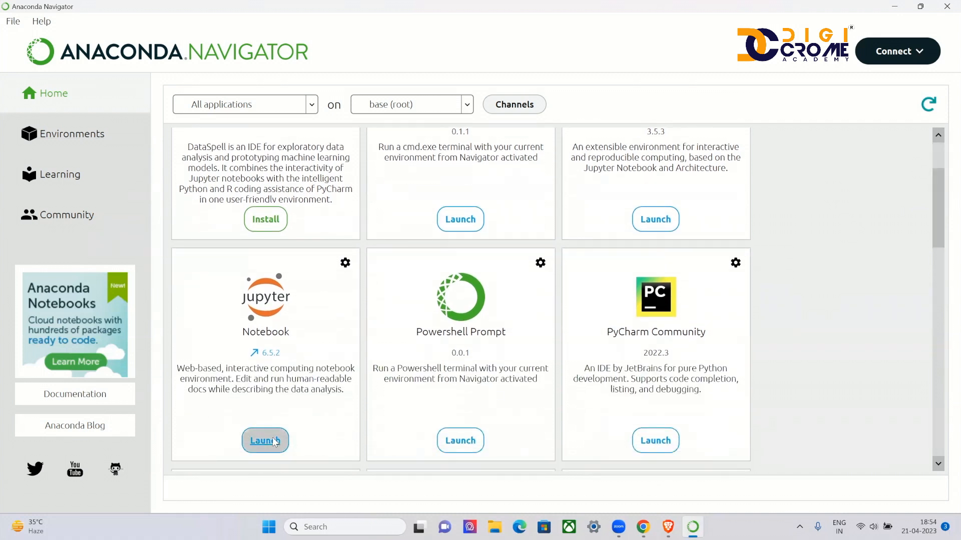
{"action": "left_click", "coordinate": [265, 440]}
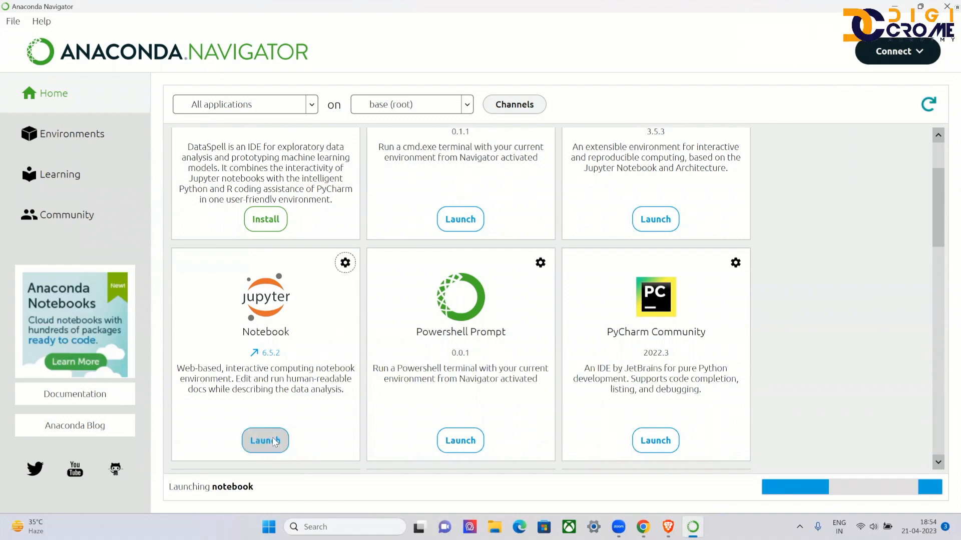
{"action": "left_click", "coordinate": [265, 440]}
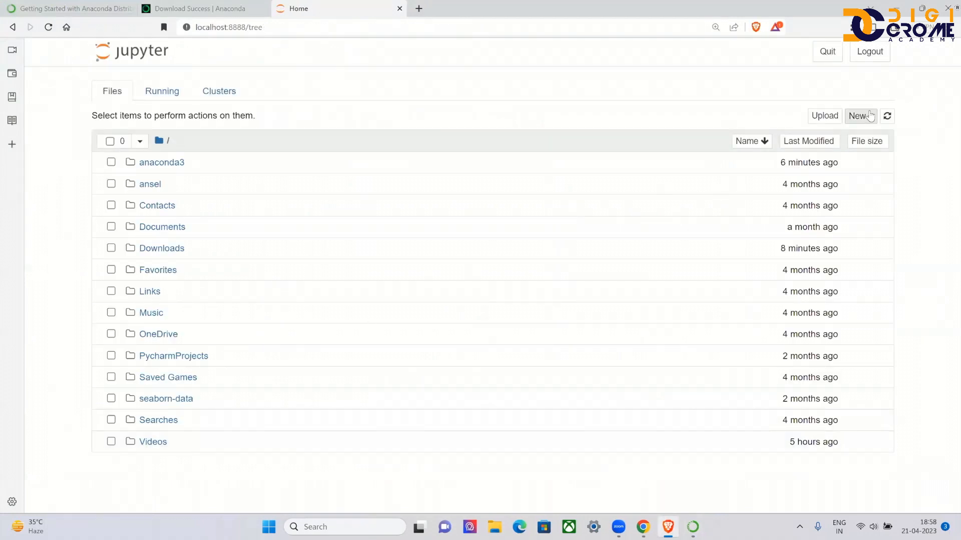
Create a new folder, rename it 'AI Course DigiCrome', and open it.
{"action": "left_click", "coordinate": [860, 115]}
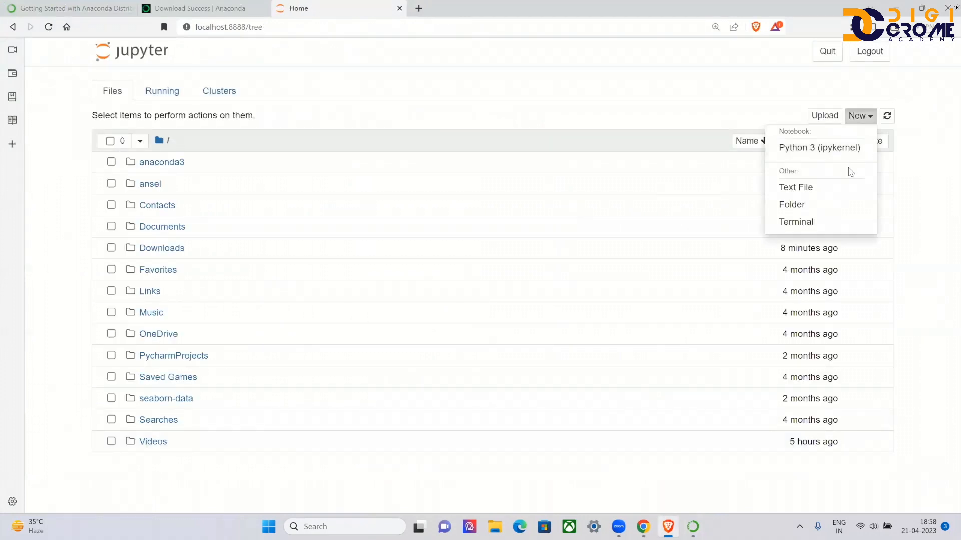
{"action": "left_click", "coordinate": [791, 205]}
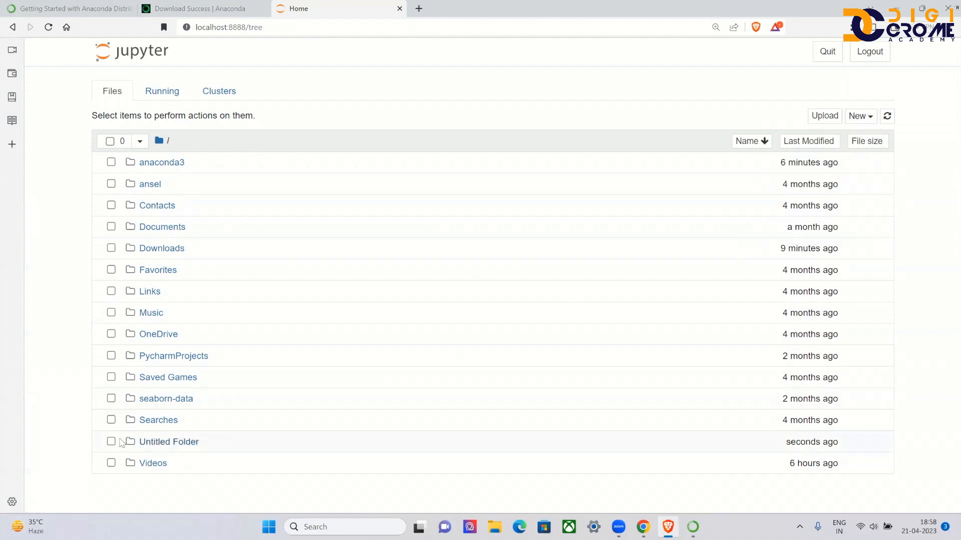
{"action": "left_click", "coordinate": [111, 441]}
{"action": "type", "text": "AI Course"}
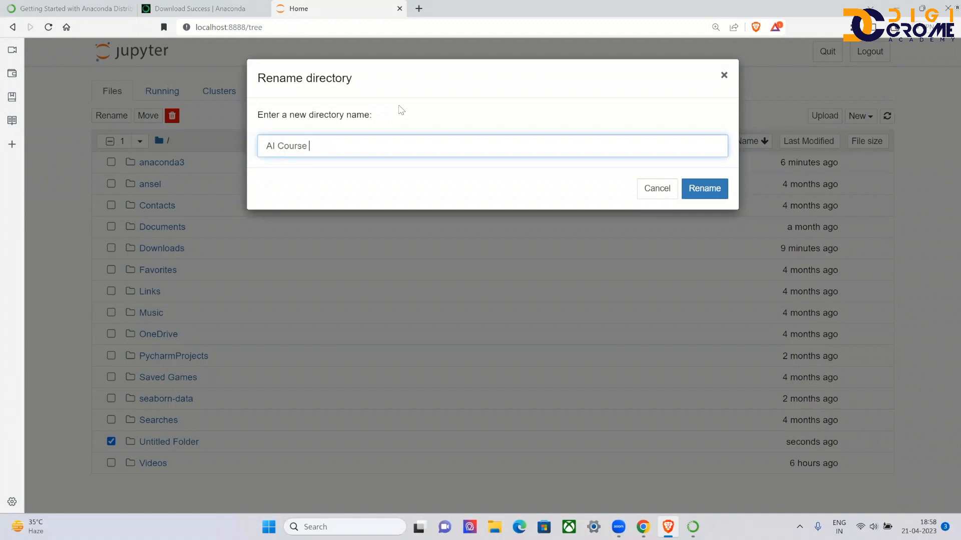
{"action": "type", "text": "DigiCrome"}
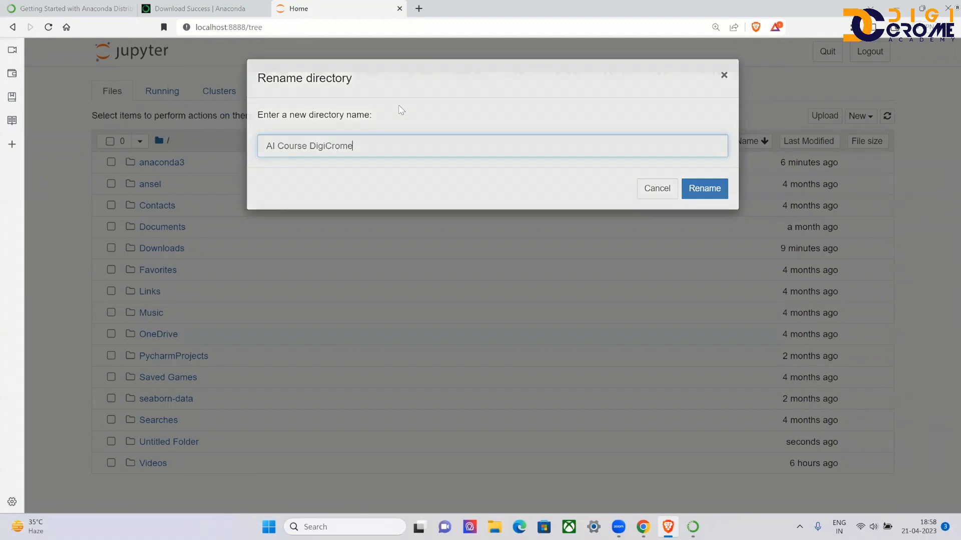
{"action": "left_click", "coordinate": [704, 188]}
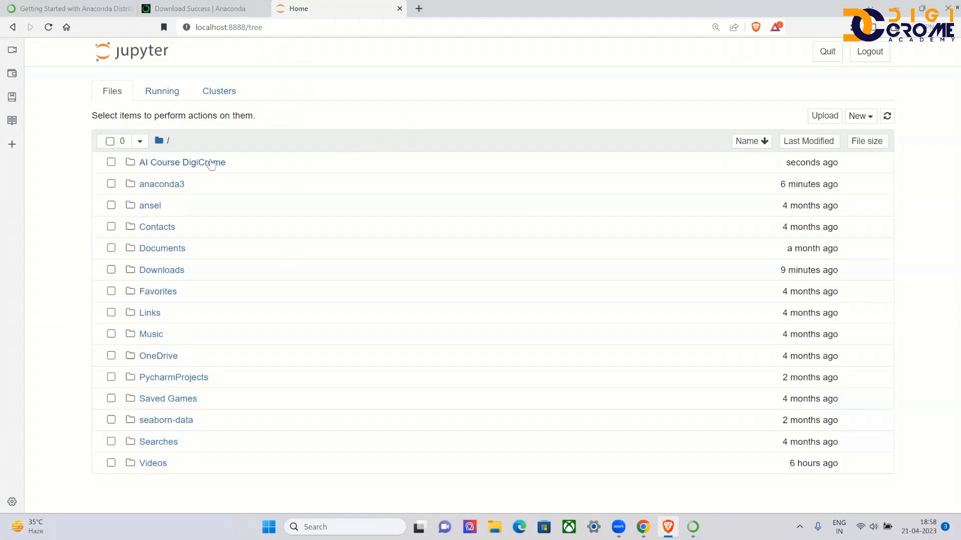
{"action": "left_click", "coordinate": [182, 162]}
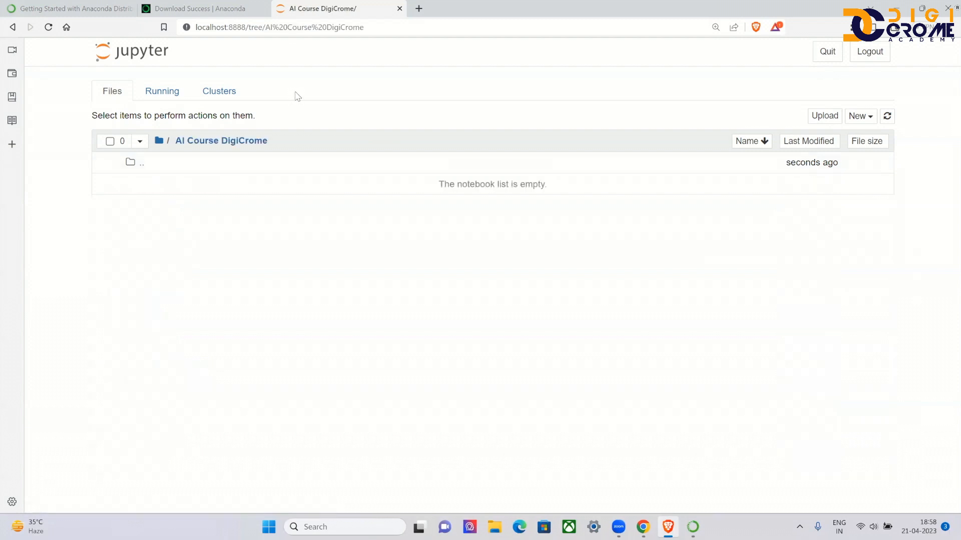
{"action": "mouse_move", "coordinate": [860, 116]}
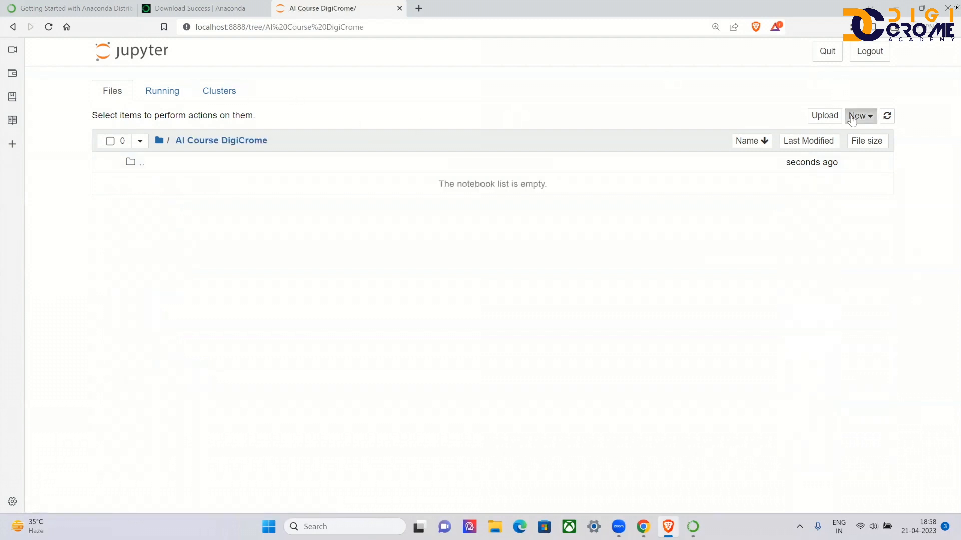
Add a 'Python Basics' subfolder, open it, and create a Python 3 (ipykernel) notebook.
{"action": "left_click", "coordinate": [857, 116]}
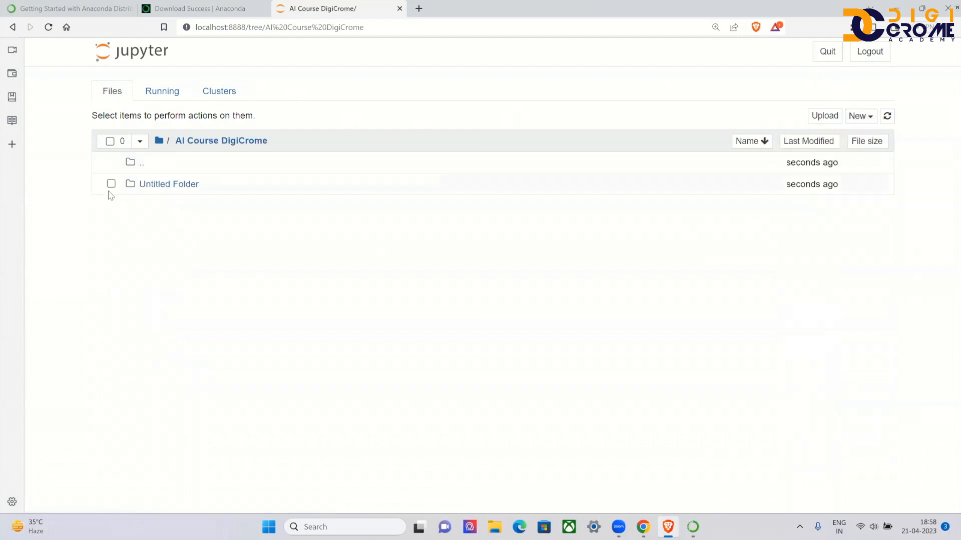
{"action": "left_click", "coordinate": [111, 183]}
{"action": "type", "text": "Pytho"}
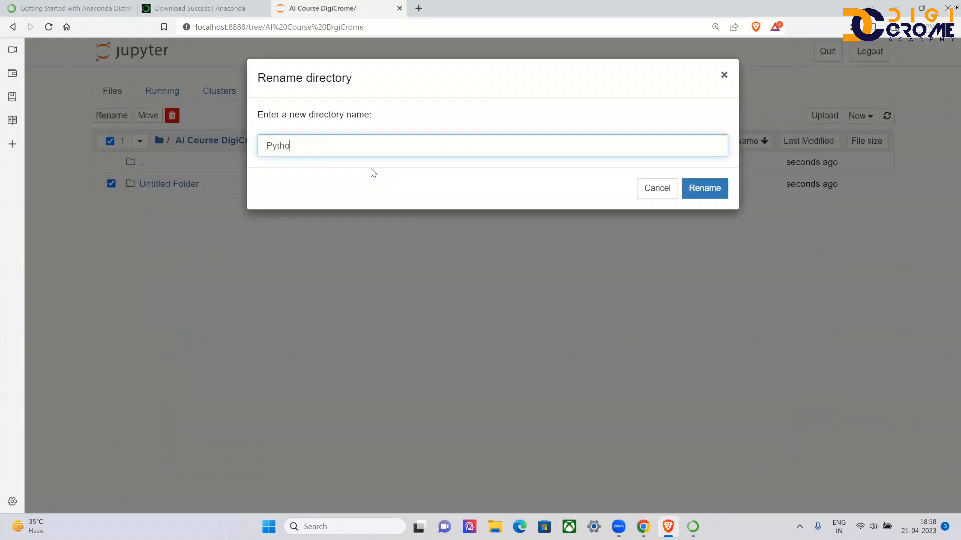
{"action": "left_click", "coordinate": [704, 188]}
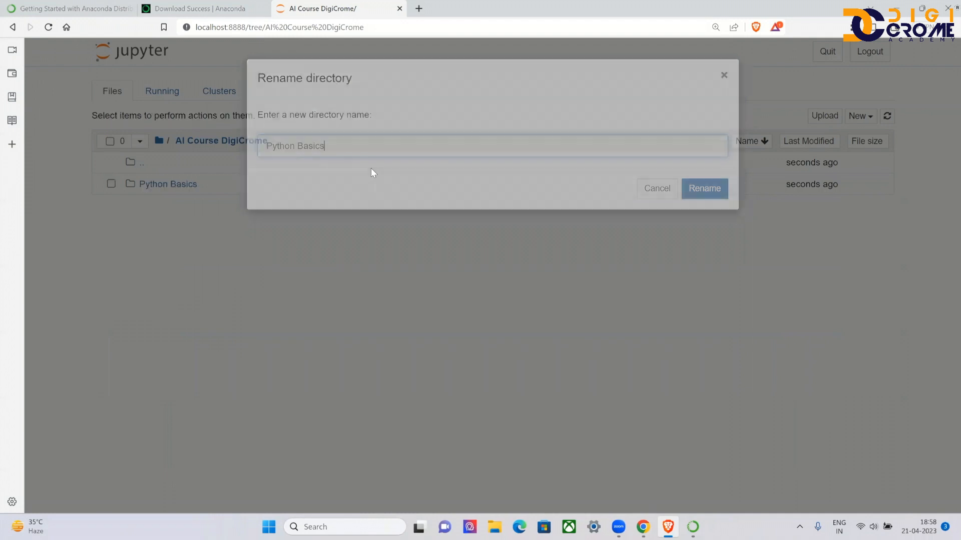
{"action": "left_click", "coordinate": [703, 188]}
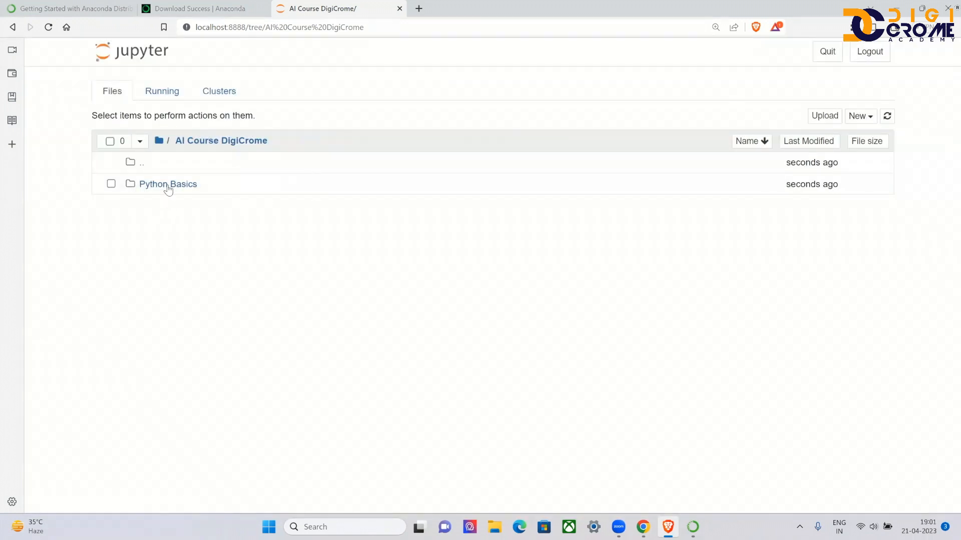
{"action": "left_click", "coordinate": [168, 184]}
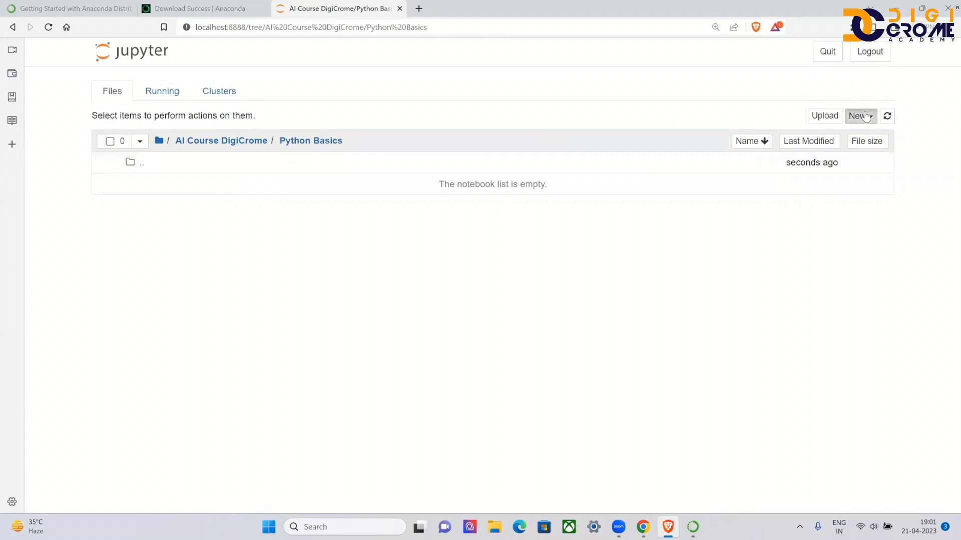
{"action": "left_click", "coordinate": [859, 115]}
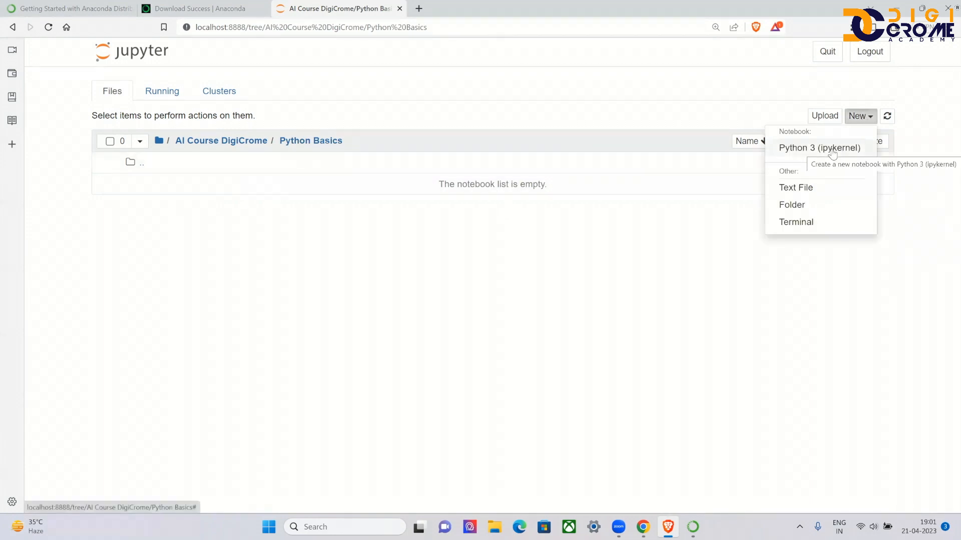
{"action": "left_click", "coordinate": [819, 148]}
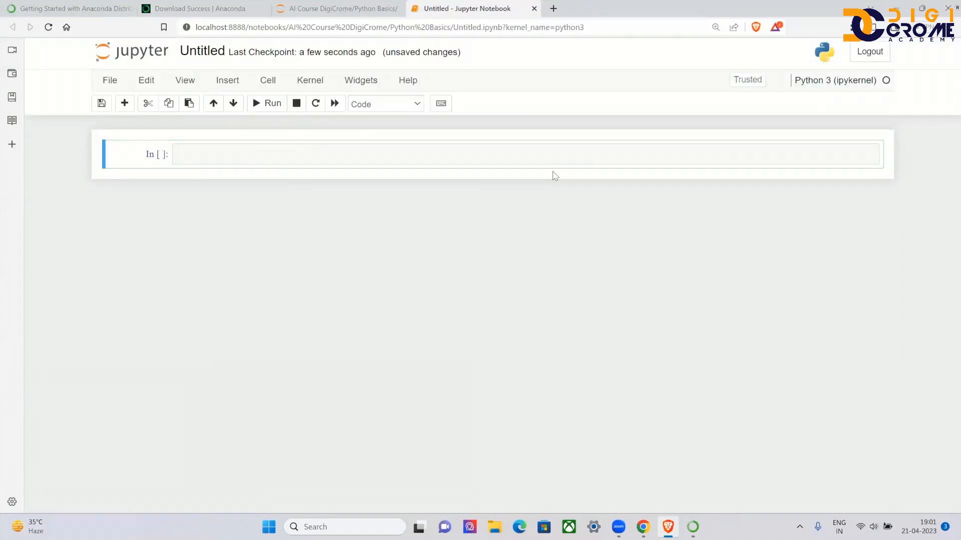
{"action": "mouse_move", "coordinate": [467, 147]}
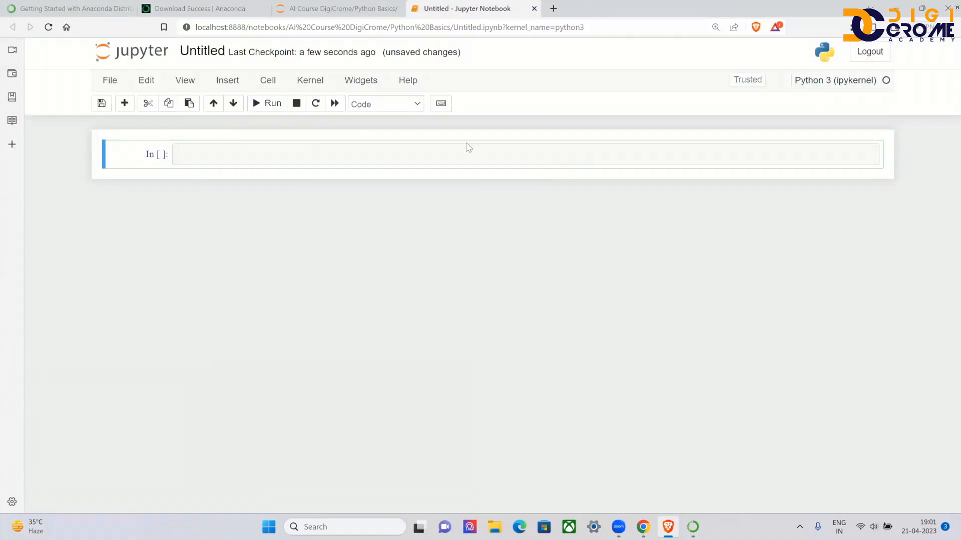
Enter print('Hello World') in the first cell and run it.
{"action": "left_click", "coordinate": [443, 154]}
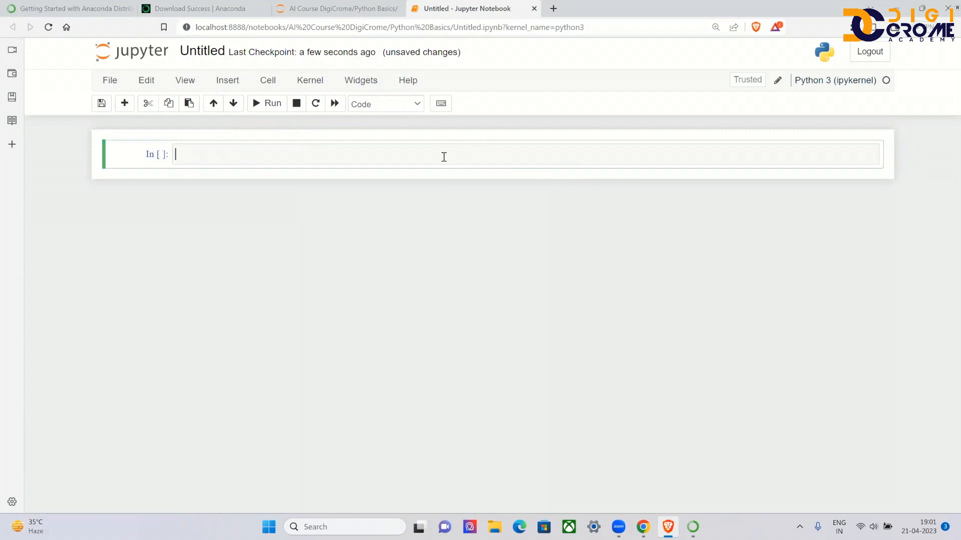
{"action": "type", "text": "pri"}
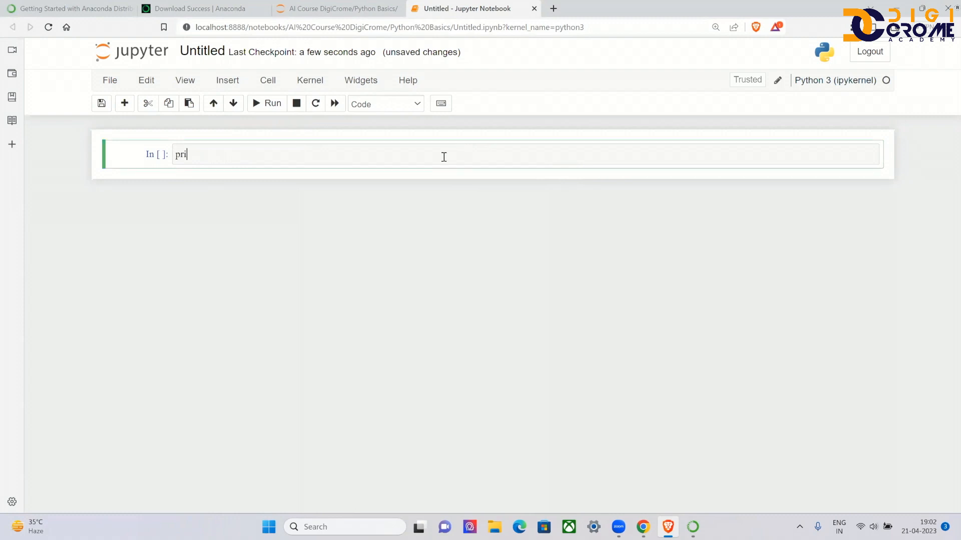
{"action": "type", "text": "nt()"}
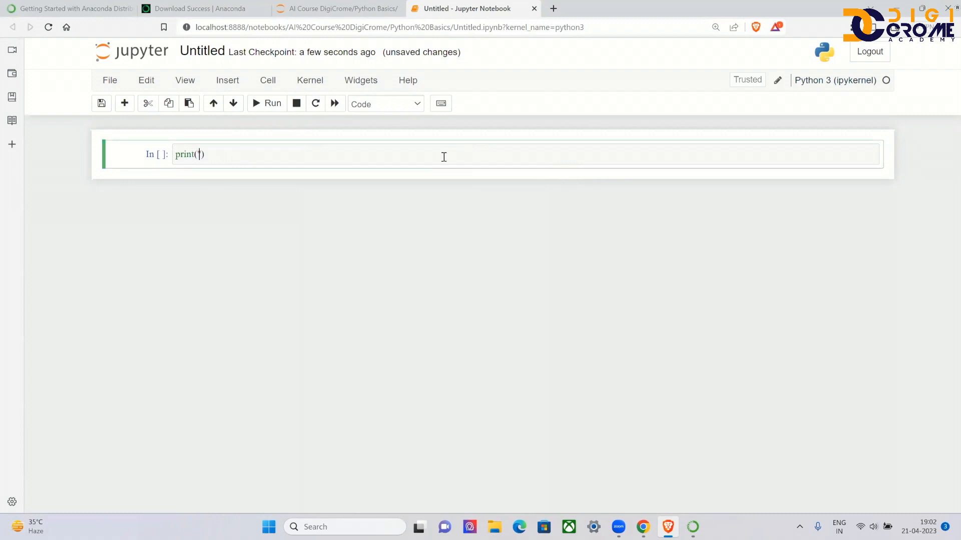
{"action": "type", "text": "'Hello World'"}
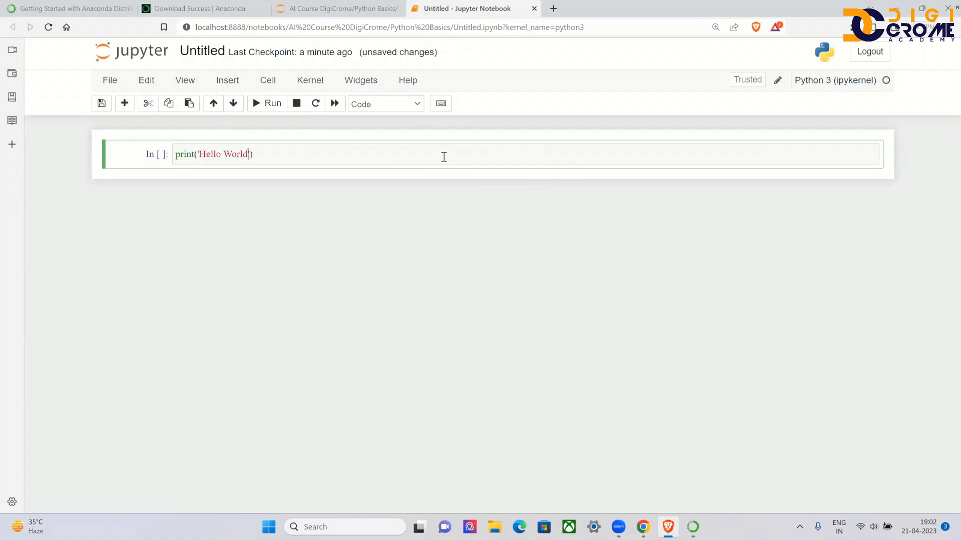
{"action": "left_click", "coordinate": [266, 103]}
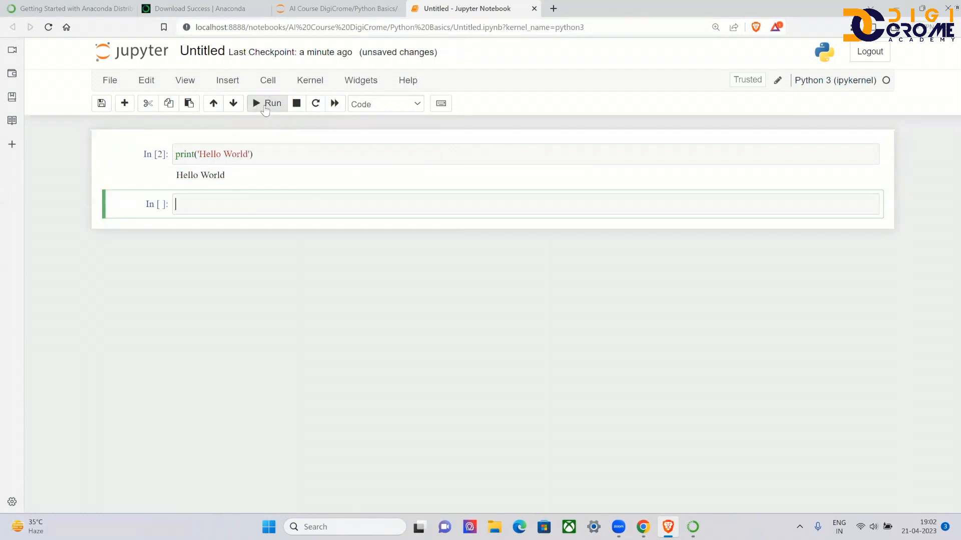
{"action": "mouse_move", "coordinate": [309, 293]}
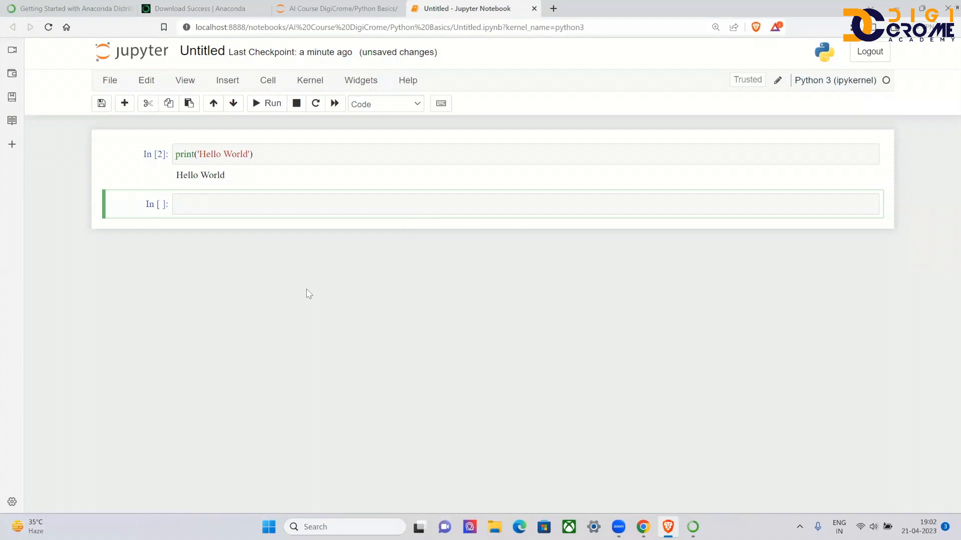